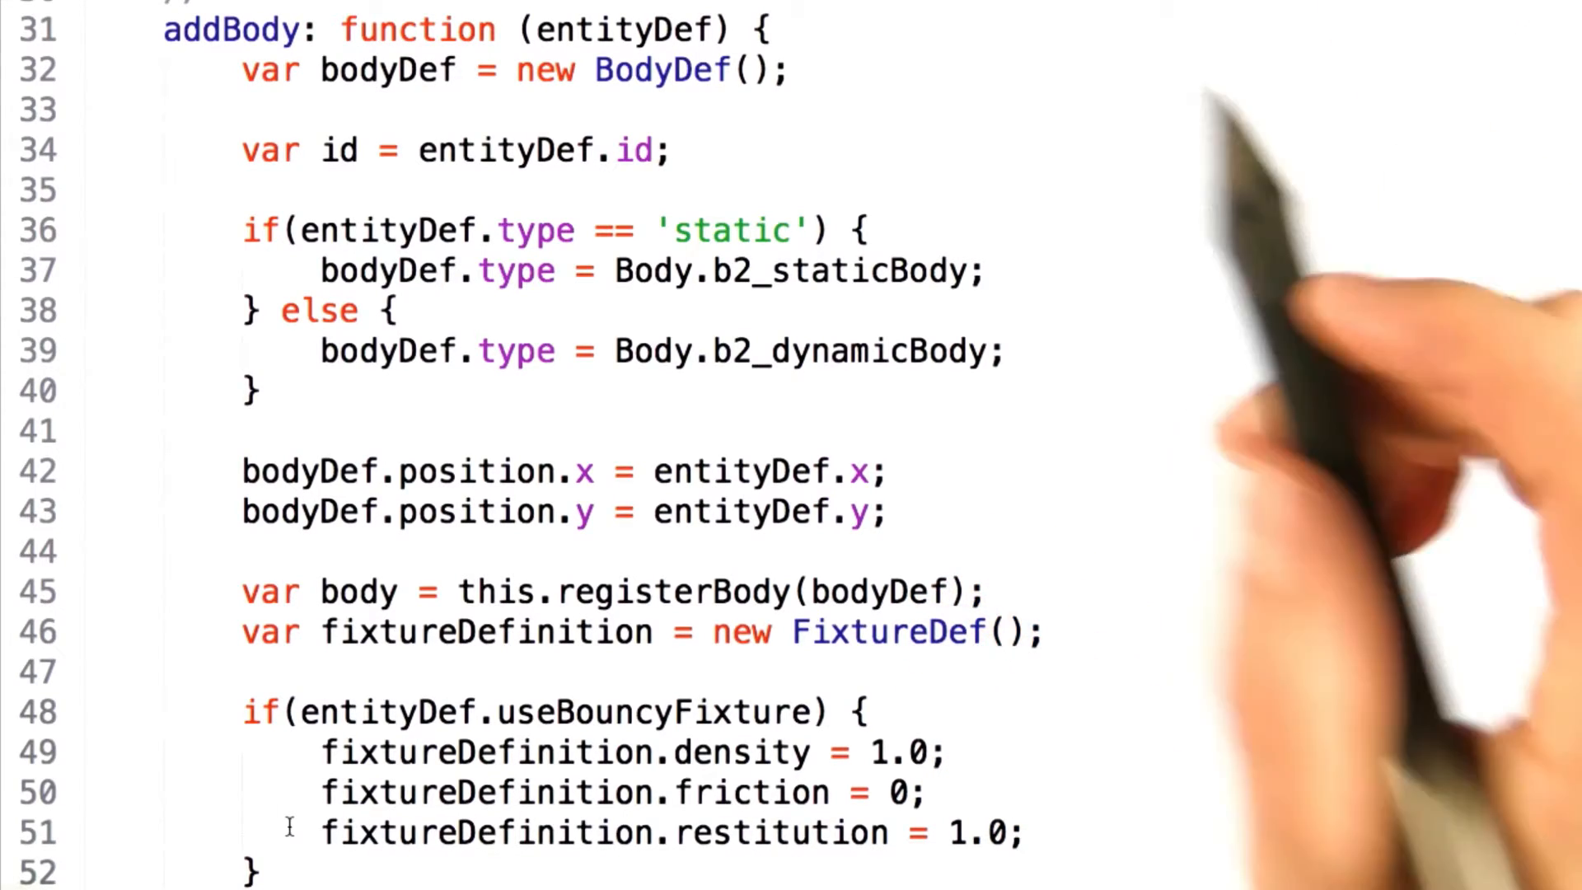
pyautogui.moveTo(242, 230); pyautogui.dragTo(257, 394)
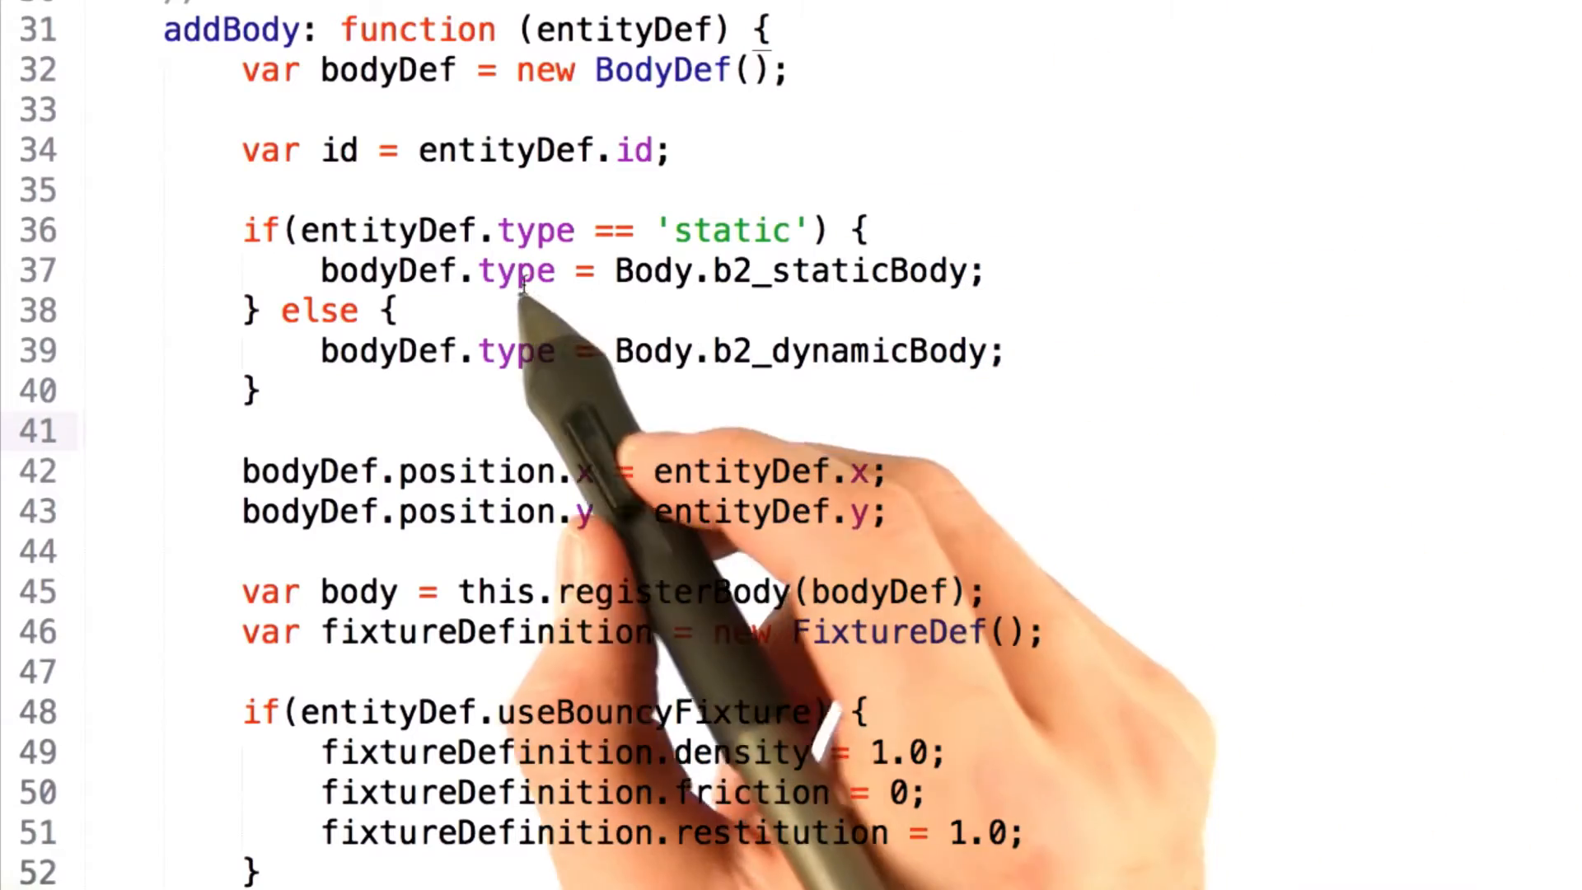
pyautogui.doubleClick(387, 271)
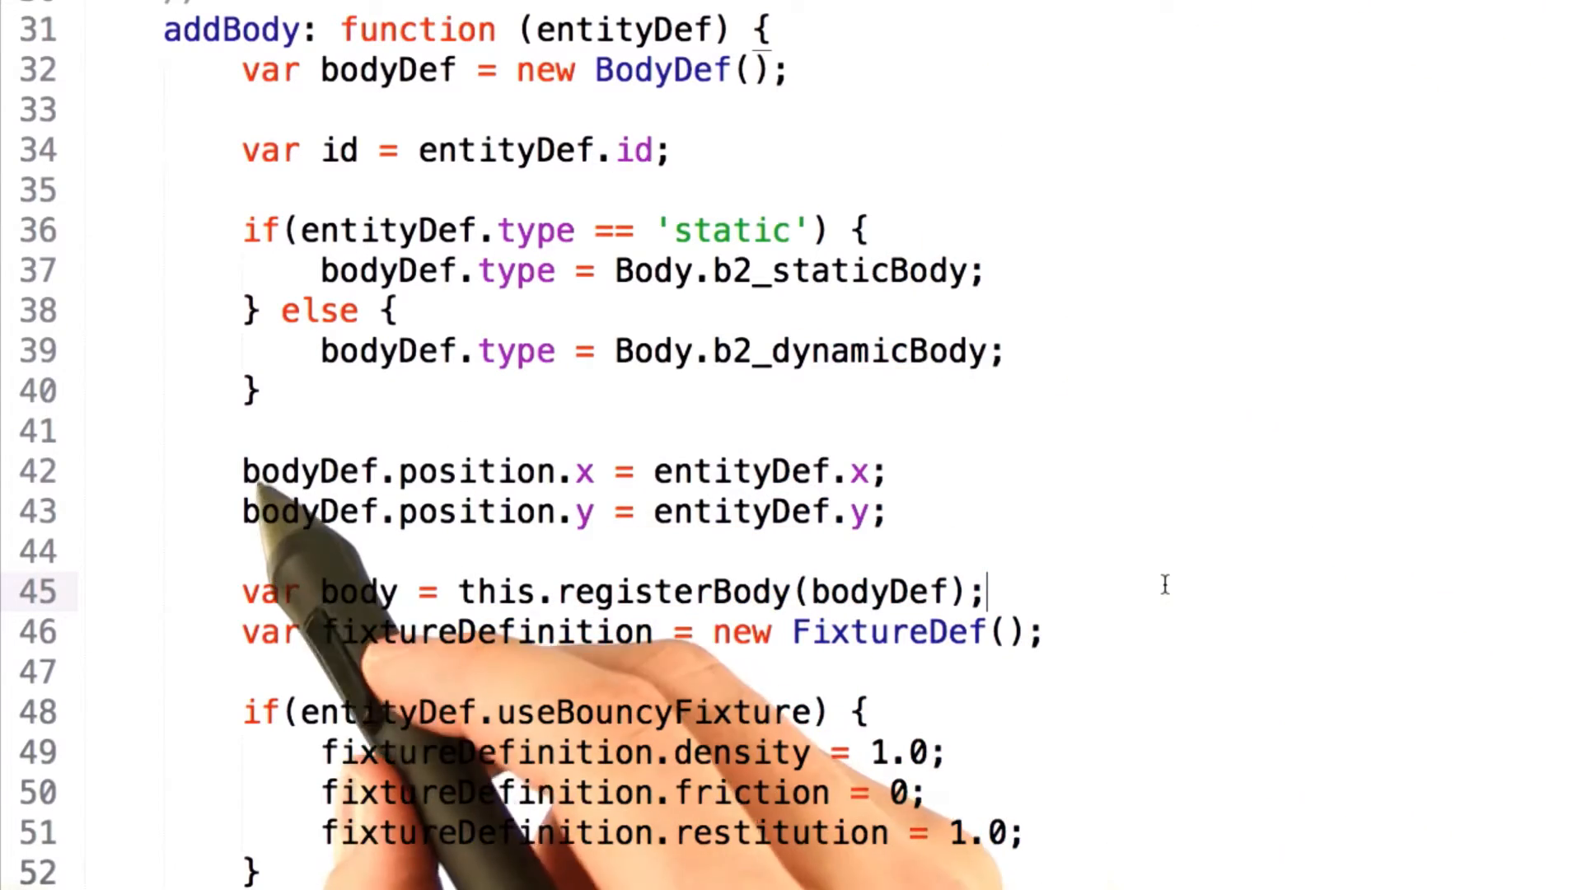
pyautogui.moveTo(241, 472); pyautogui.dragTo(905, 512)
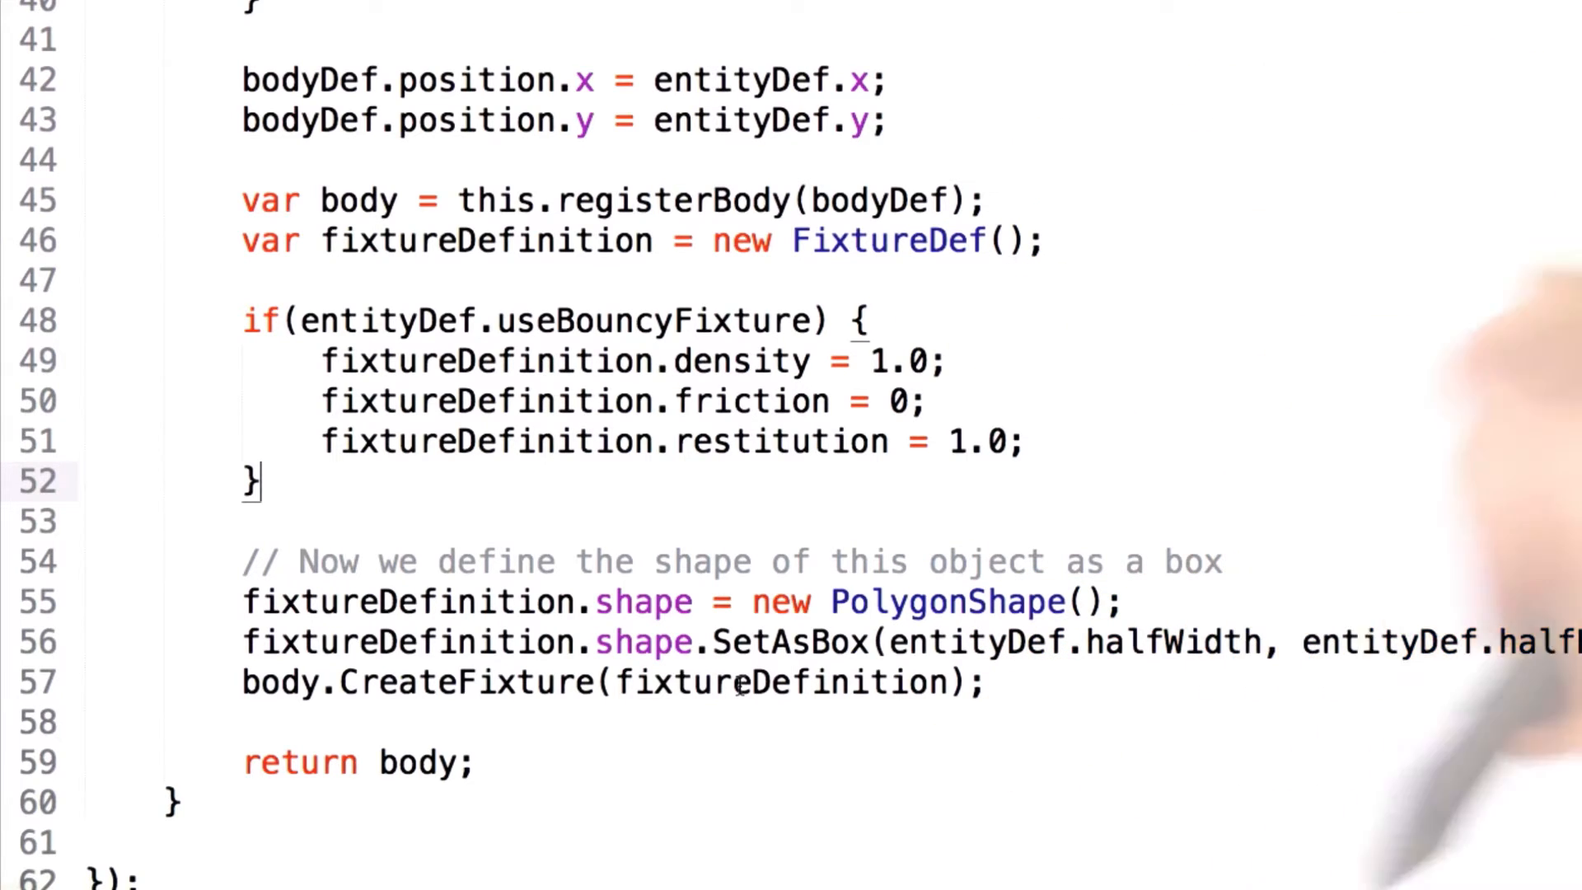
pyautogui.moveTo(584, 601); pyautogui.dragTo(970, 601)
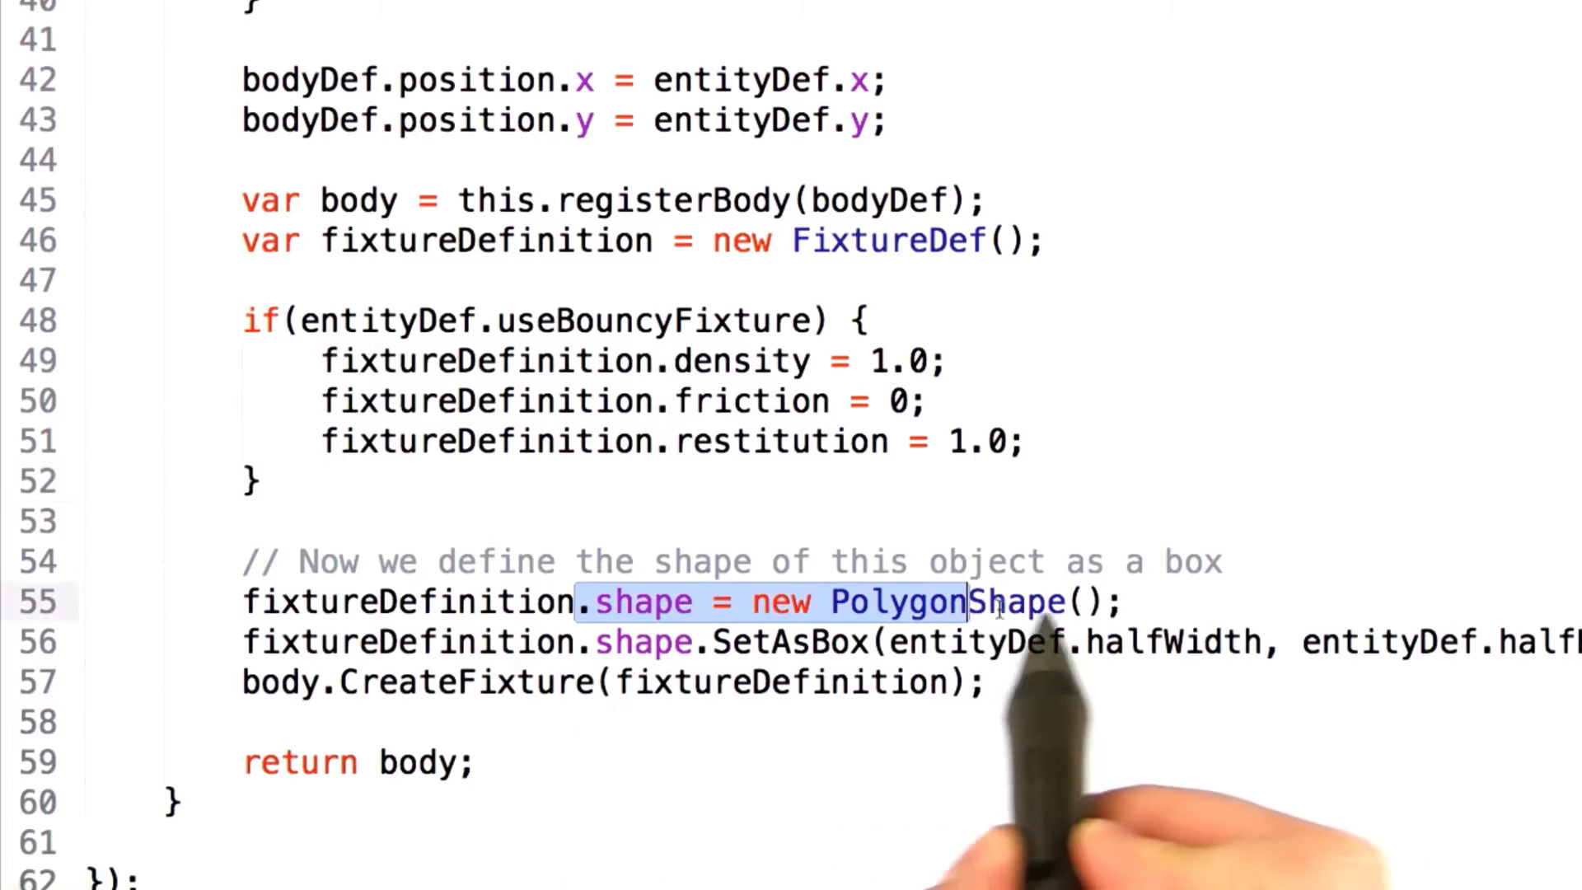